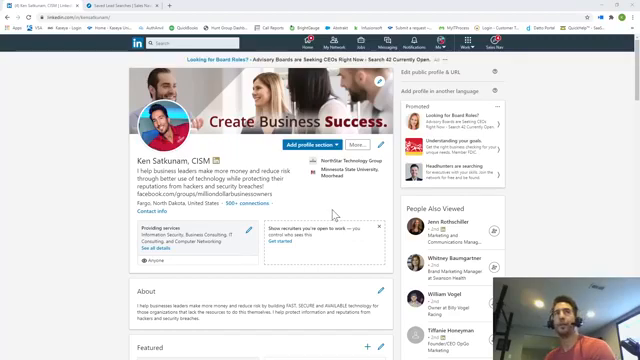
scroll("down", 3)
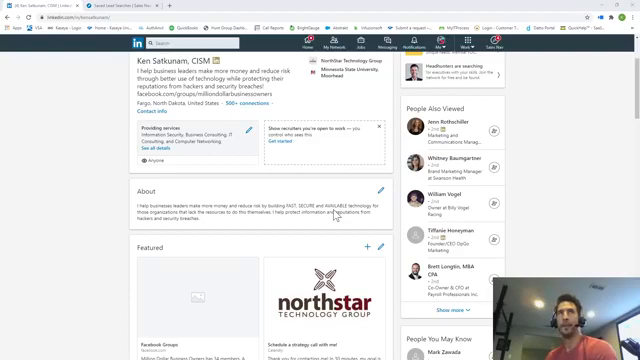
mouse_move(336, 211)
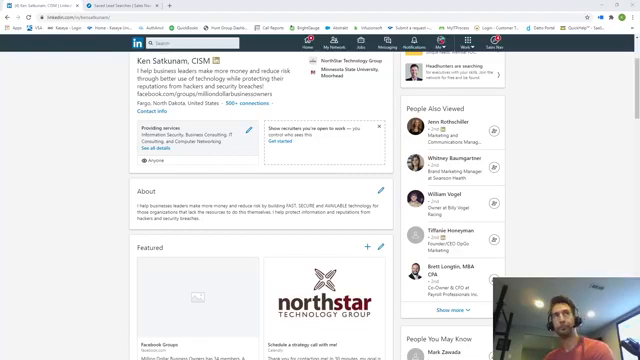
scroll("down", 3)
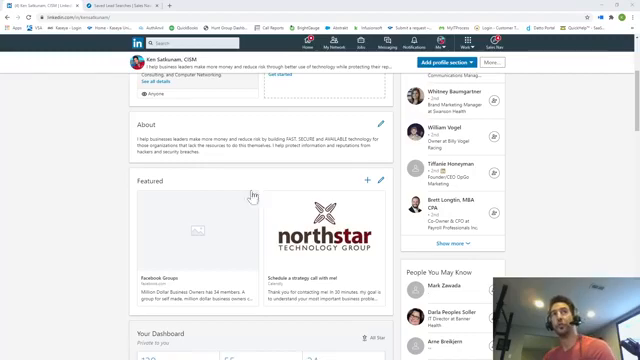
scroll("up", 3)
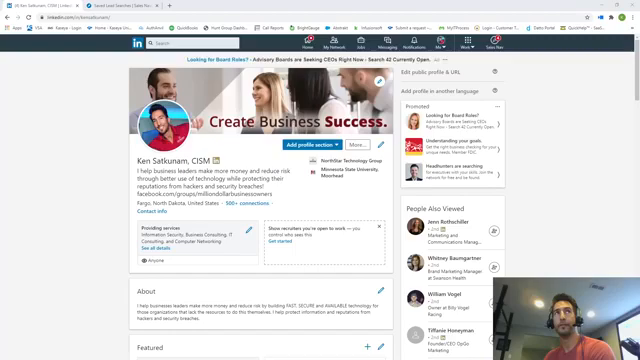
mouse_move(302, 203)
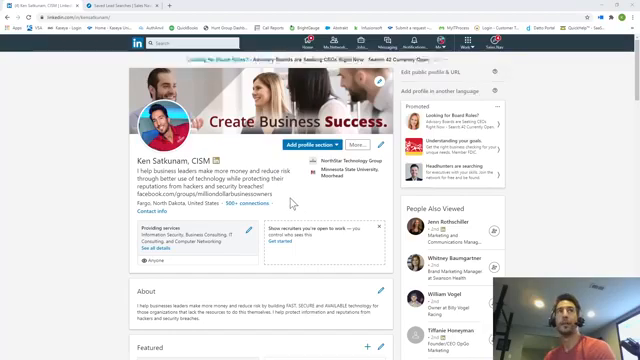
scroll("down", 3)
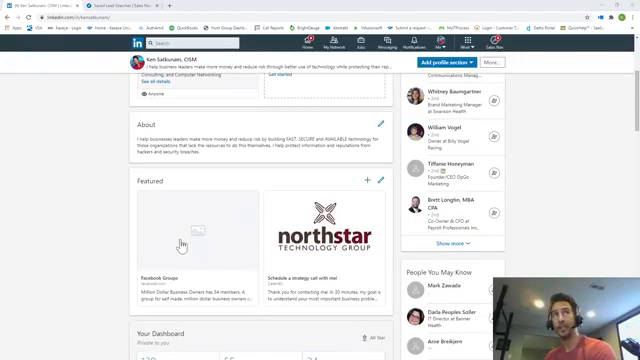
mouse_move(325, 260)
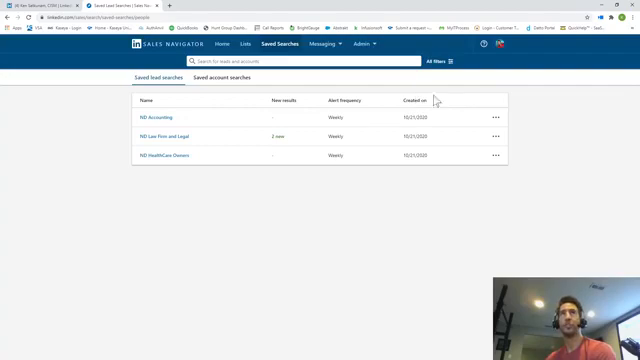
mouse_move(203, 160)
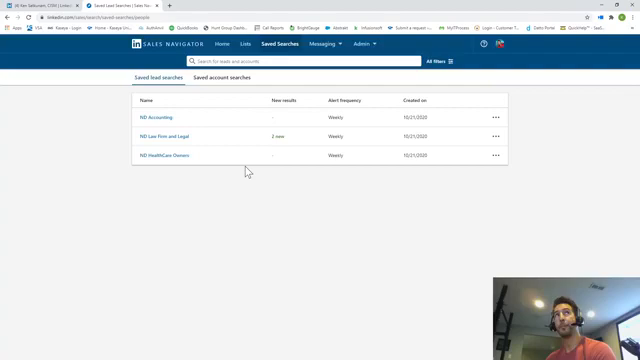
mouse_move(178, 119)
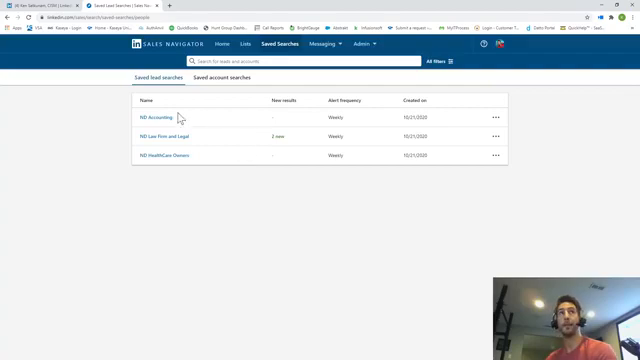